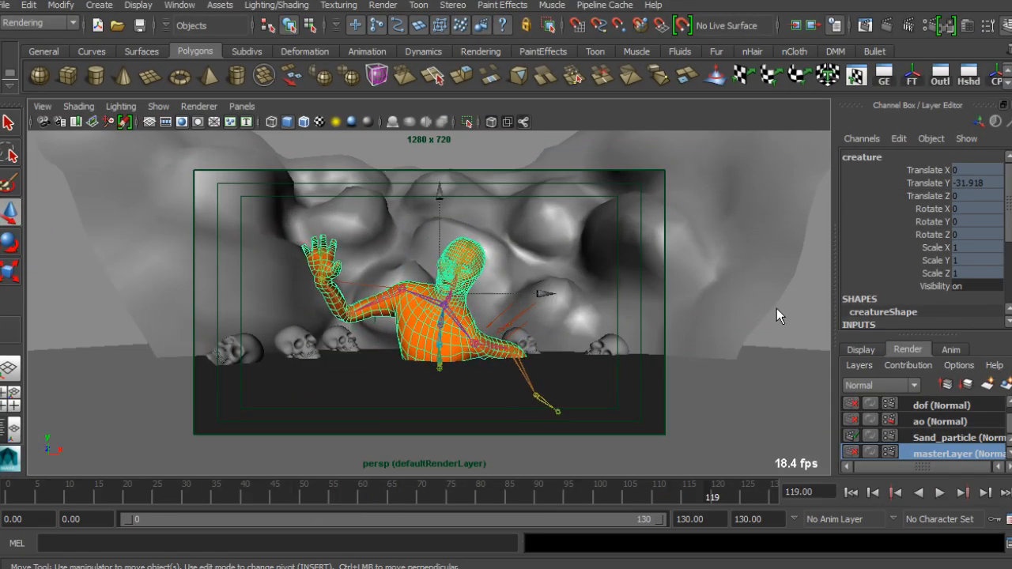
- Deselect the creature rig and set fluidShape10's Threshold to 0.200
left_click(793, 311)
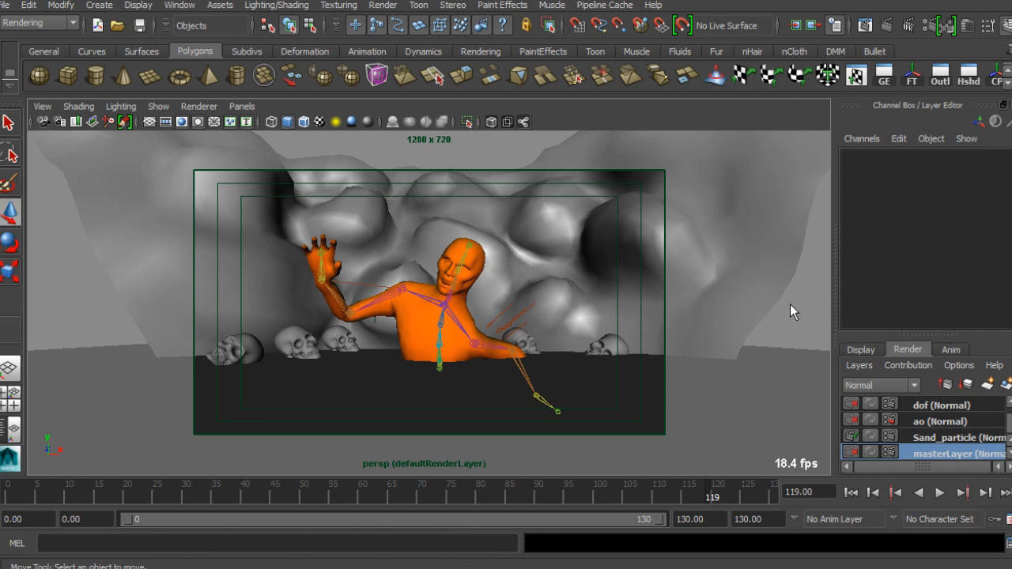
left_click(939, 492)
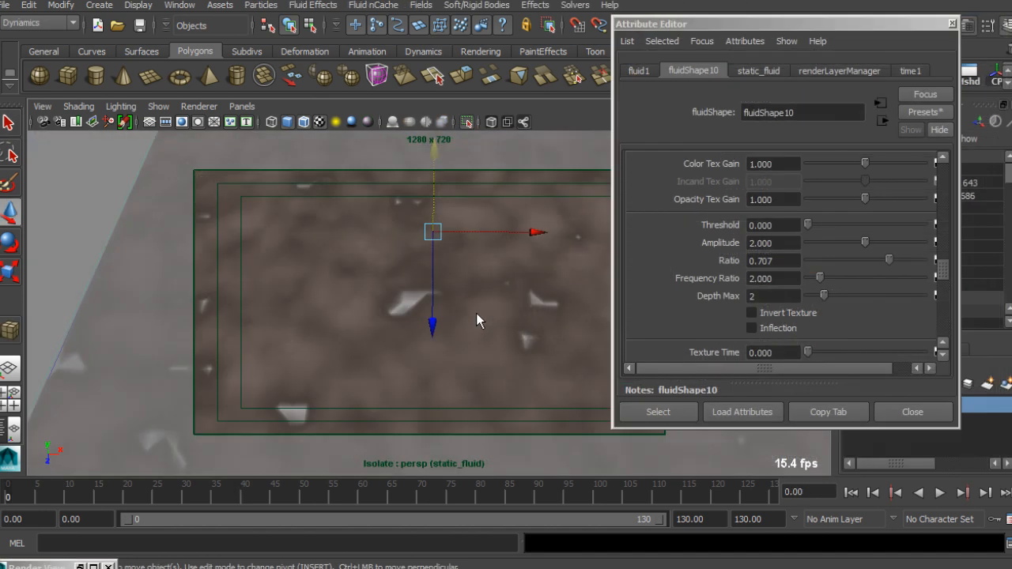
triple_click(773, 224)
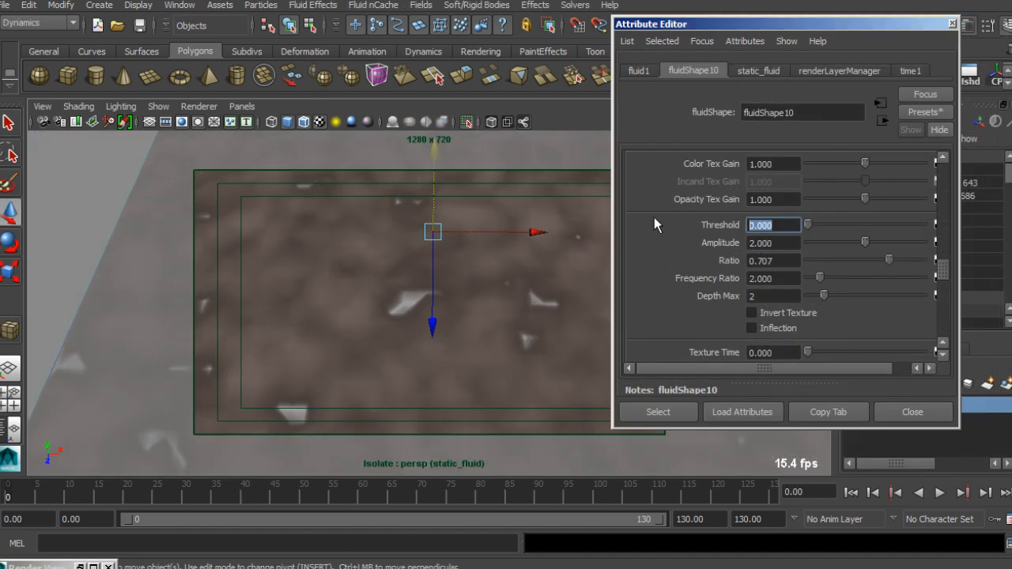
type("0.200")
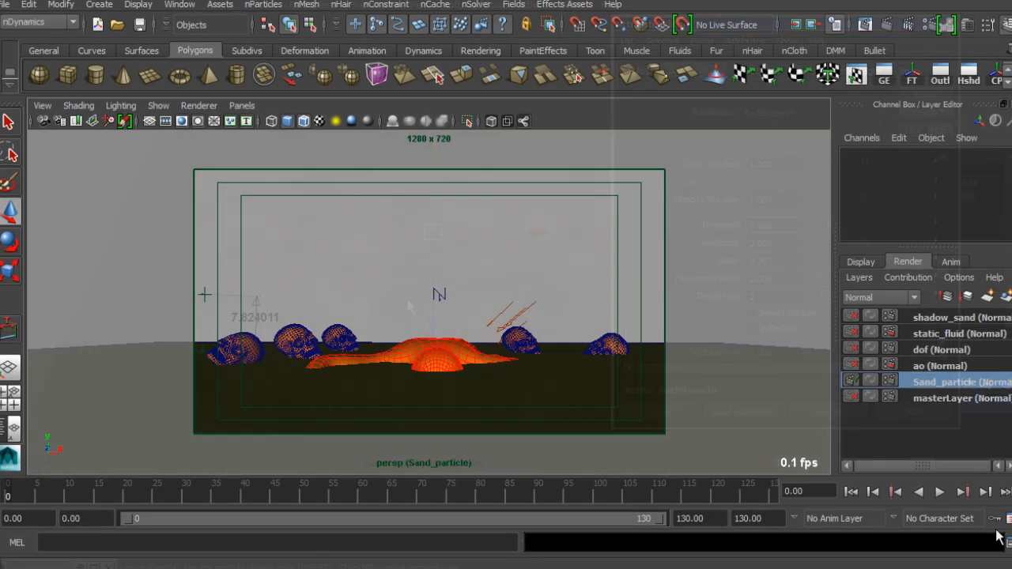
- Play the Sand_particle simulation until white sand sprays up, then stop at frame 106
left_click(939, 492)
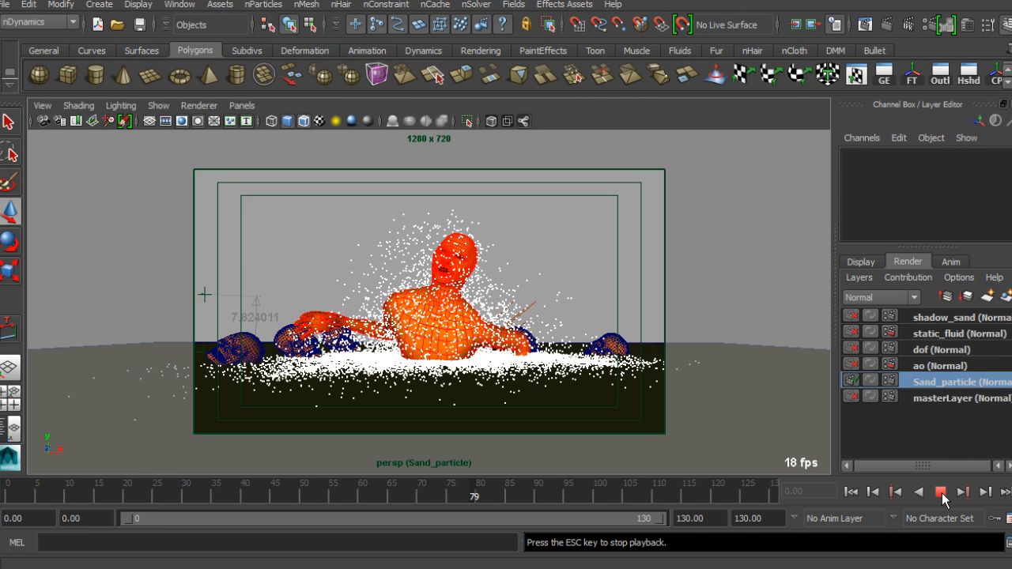
left_click(940, 491)
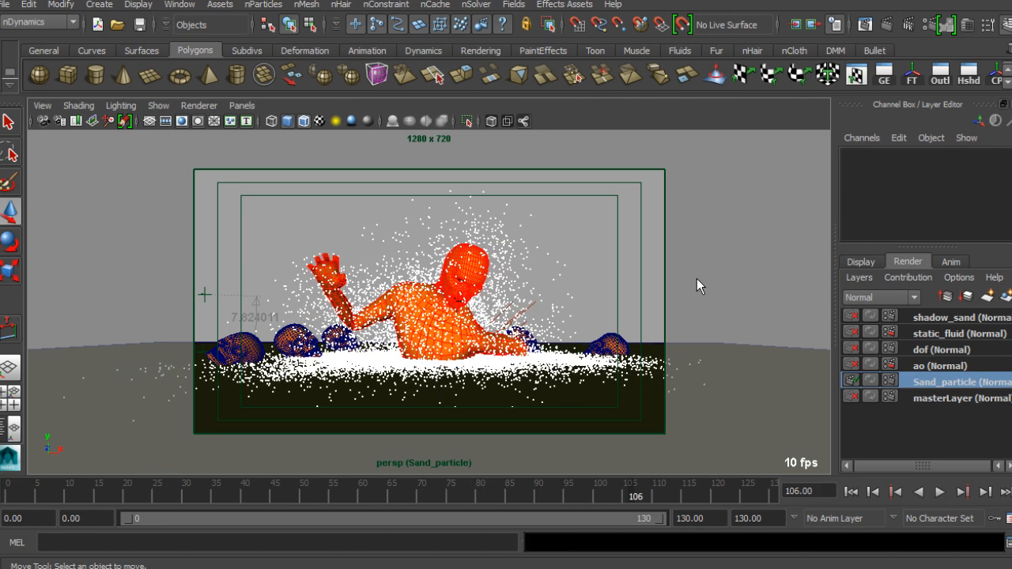